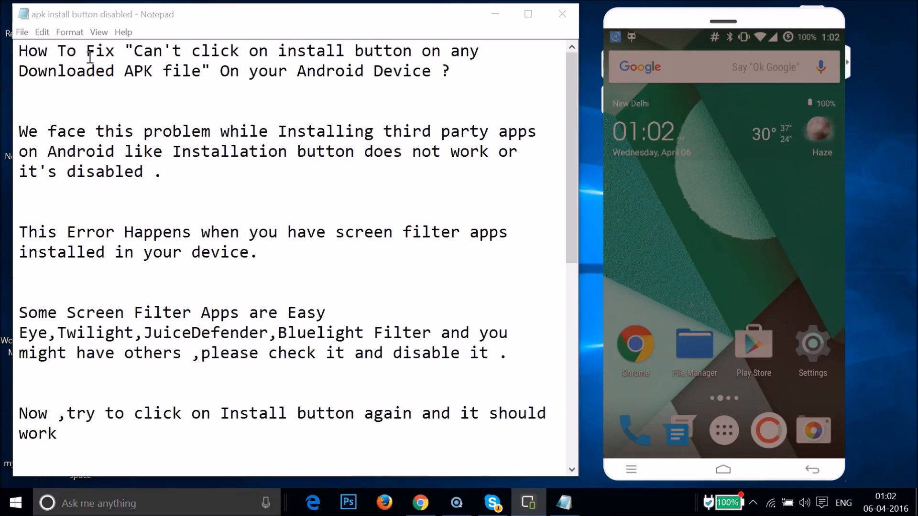
# - Locate WifiKill.apk in the file list and launch its installer showing the permission prompt
pyautogui.click(202, 58)
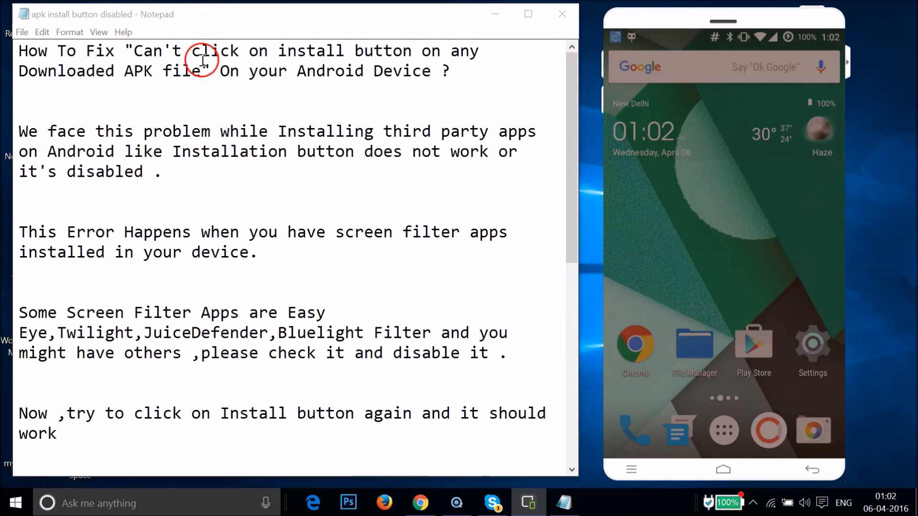
pyautogui.moveTo(392, 51)
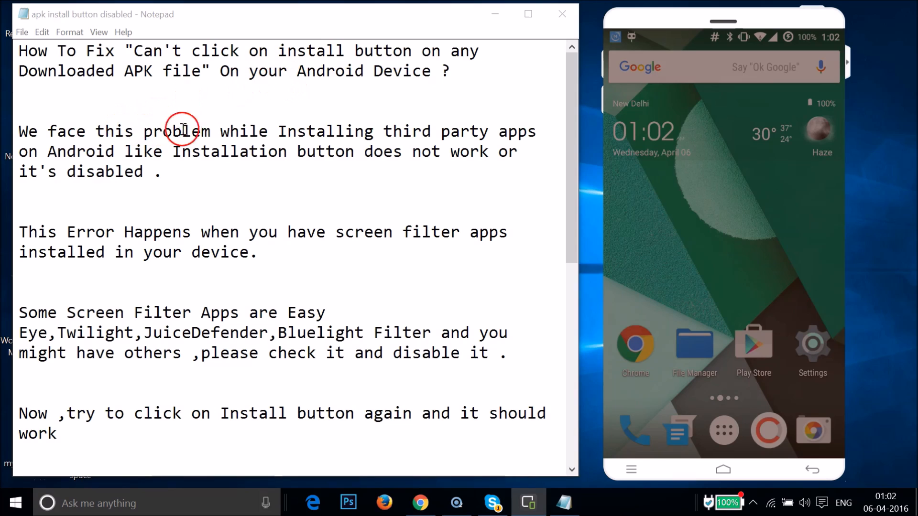
pyautogui.moveTo(476, 131)
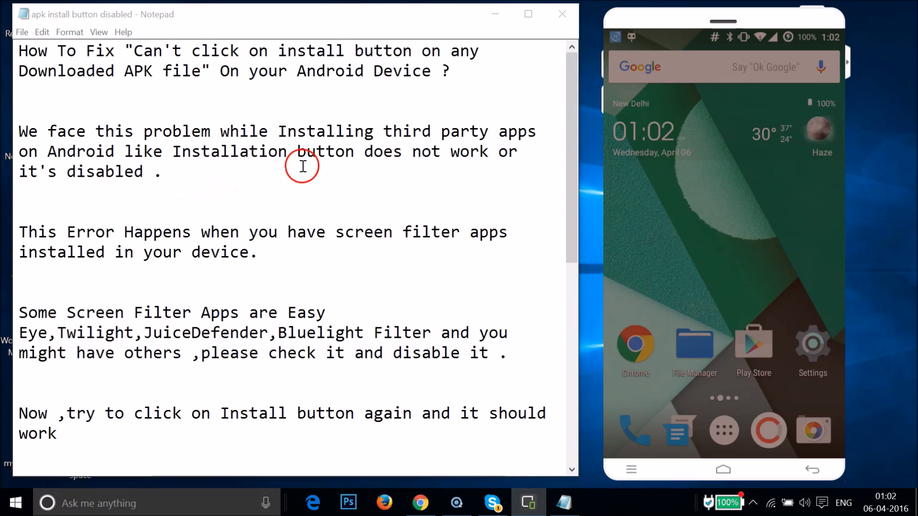
pyautogui.moveTo(135, 202)
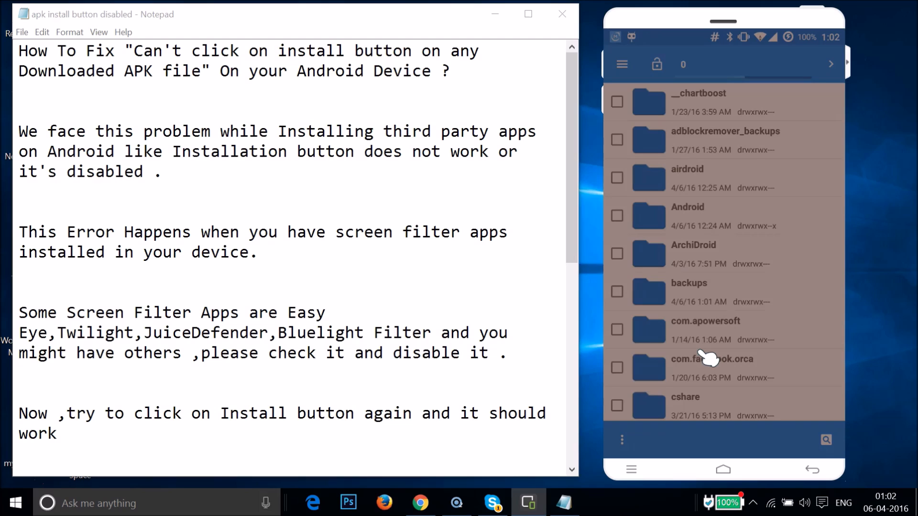
pyautogui.scroll(-3)
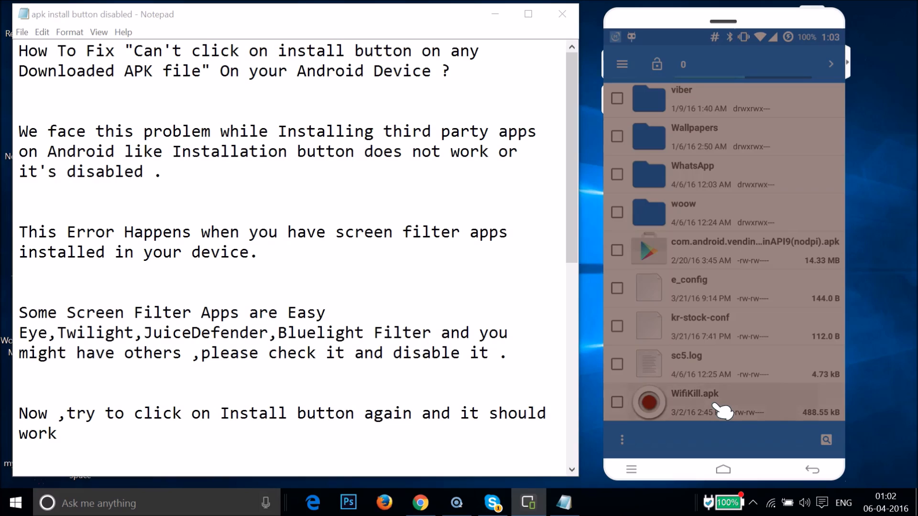
pyautogui.click(694, 393)
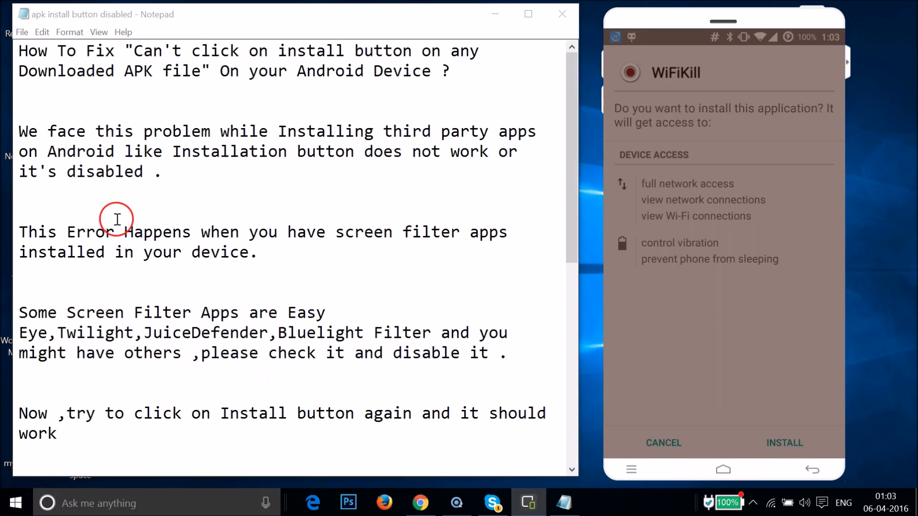
pyautogui.moveTo(382, 242)
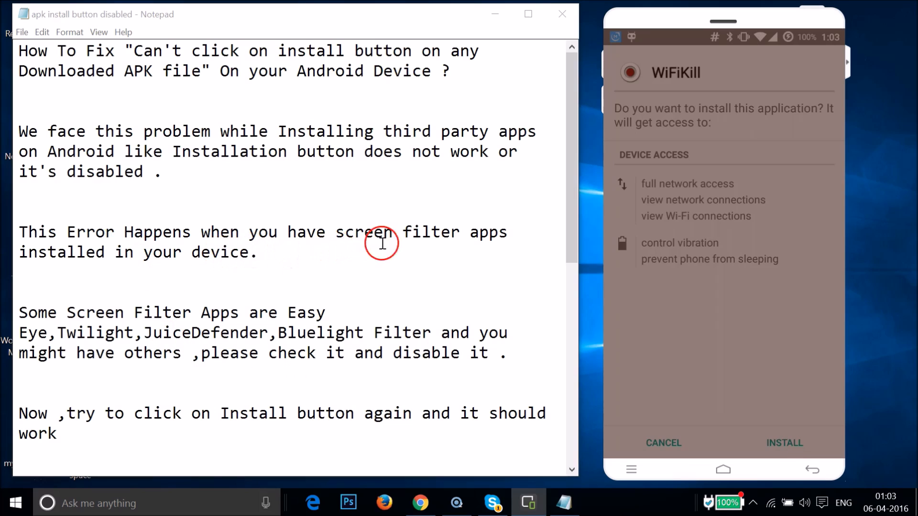
pyautogui.moveTo(221, 271)
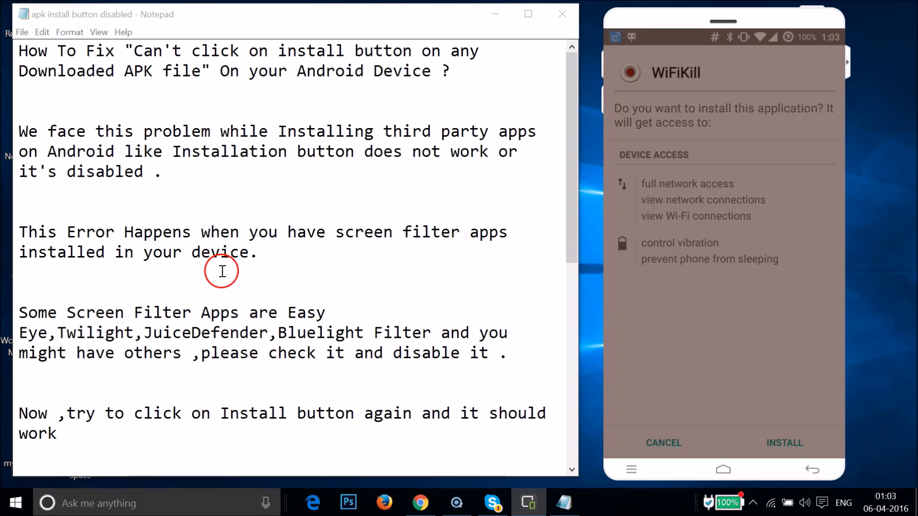
pyautogui.moveTo(143, 305)
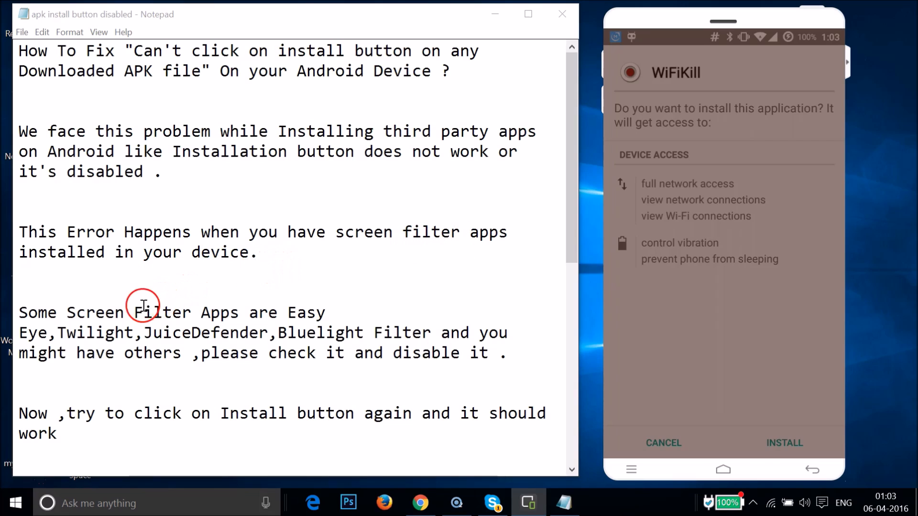
pyautogui.moveTo(142, 345)
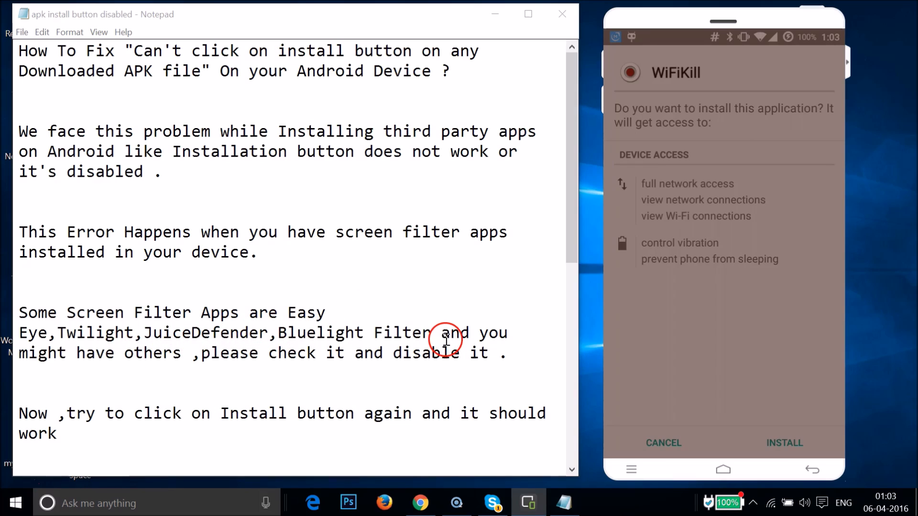
pyautogui.moveTo(270, 352)
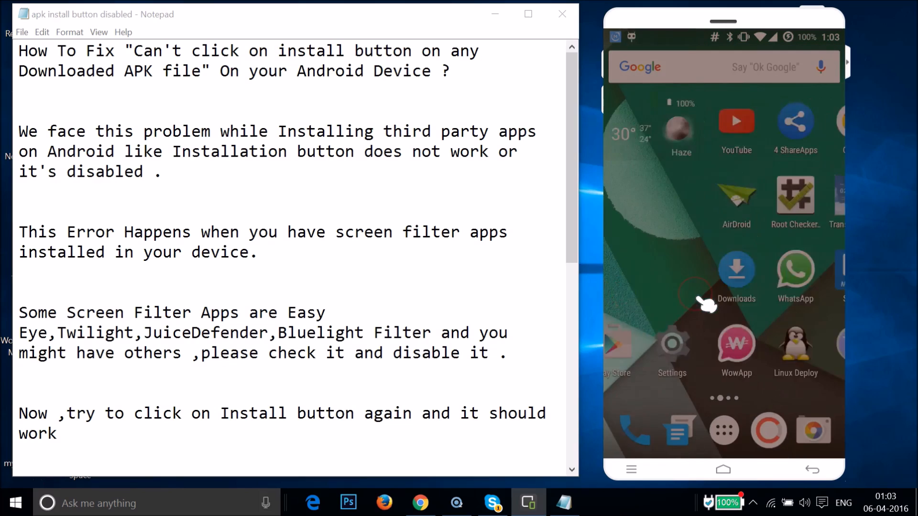
# - Turn off the EasyEyes screen filter from the home screen and return to the launcher
pyautogui.hscroll(-3)
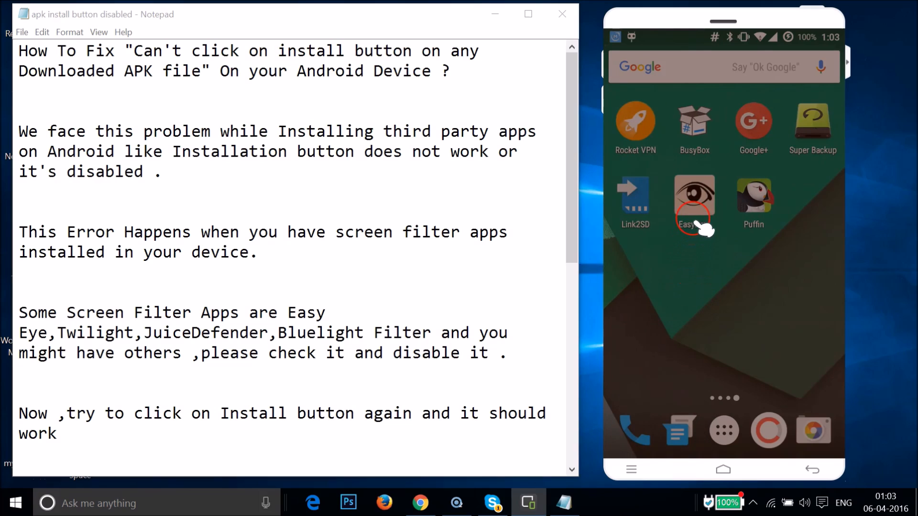
pyautogui.click(693, 198)
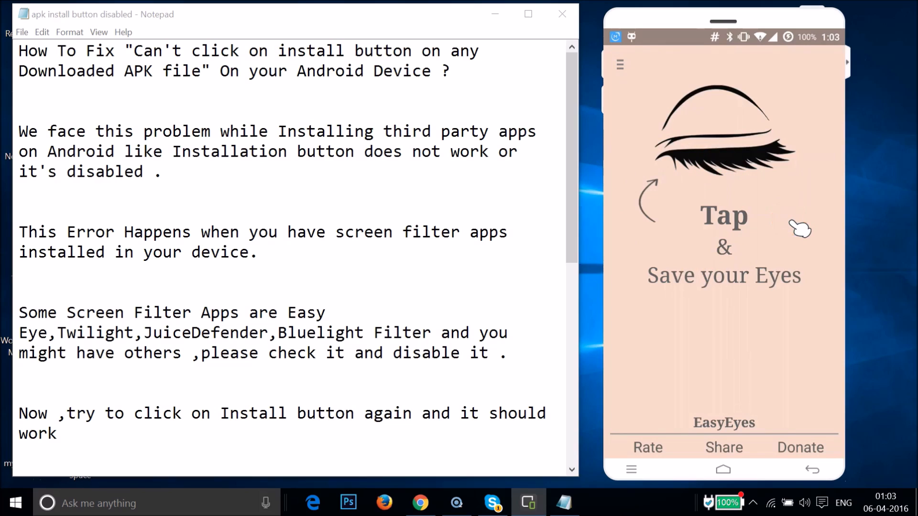
pyautogui.click(722, 468)
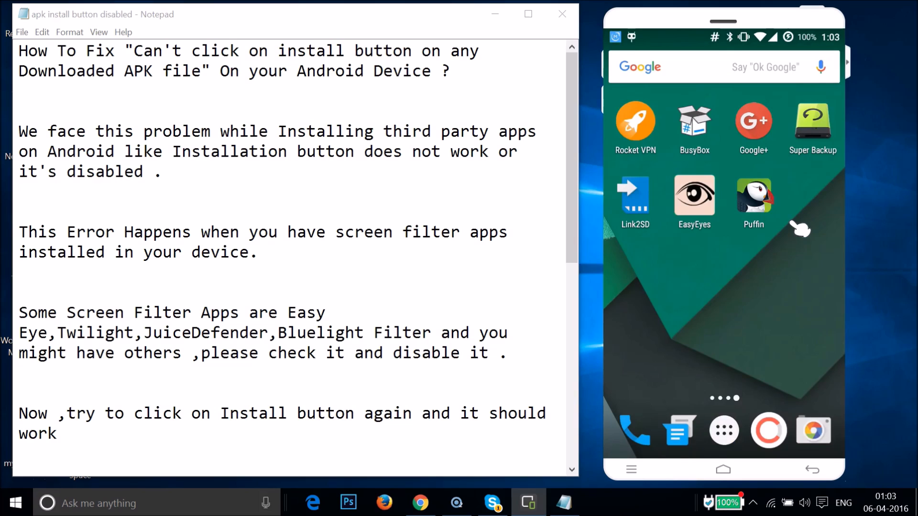
pyautogui.hscroll(-3)
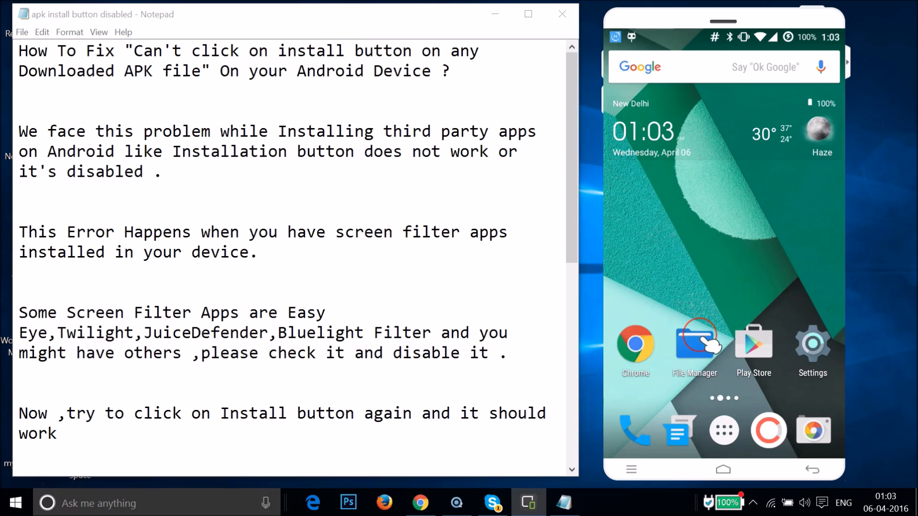
# - Relaunch WifiKill.apk from File Manager and confirm INSTALL to complete the installation
pyautogui.click(694, 343)
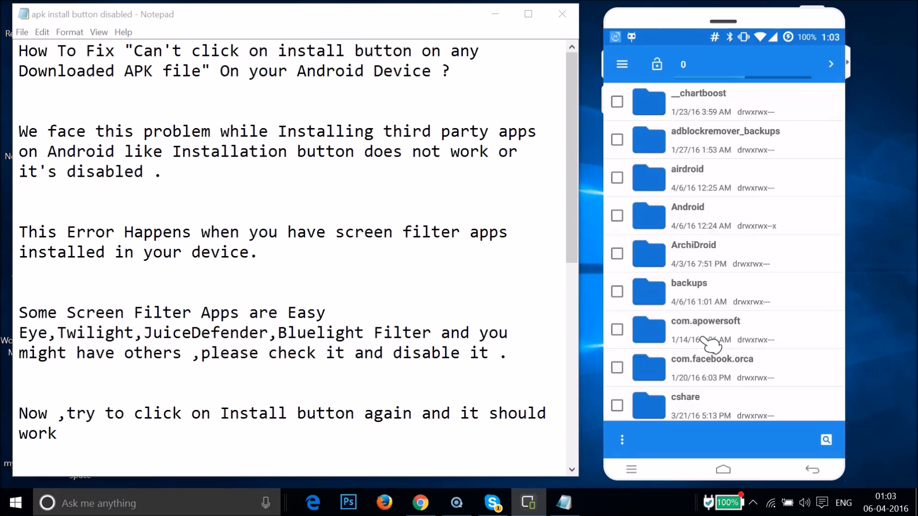
pyautogui.scroll(-3)
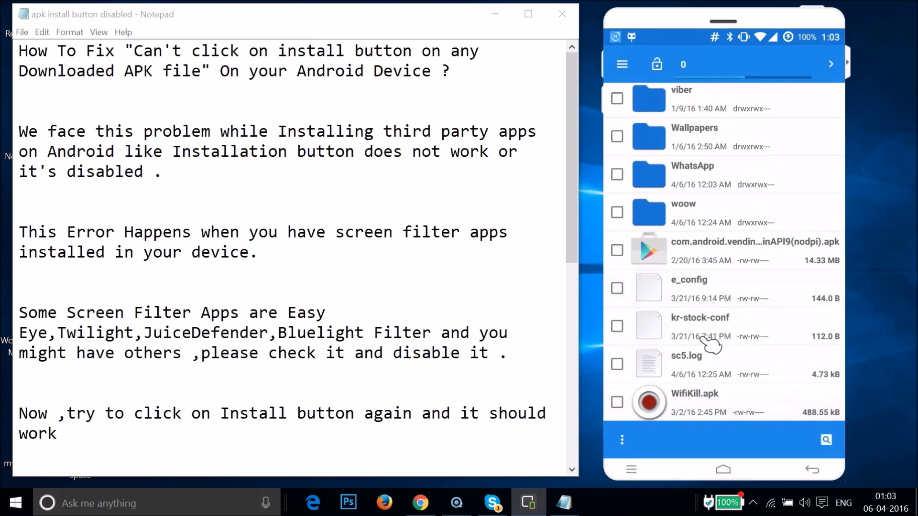
pyautogui.click(689, 279)
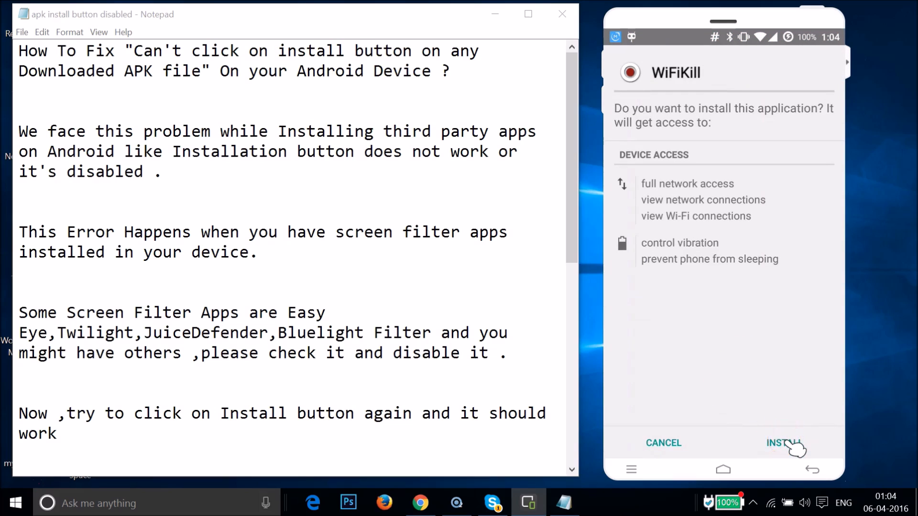
pyautogui.click(783, 443)
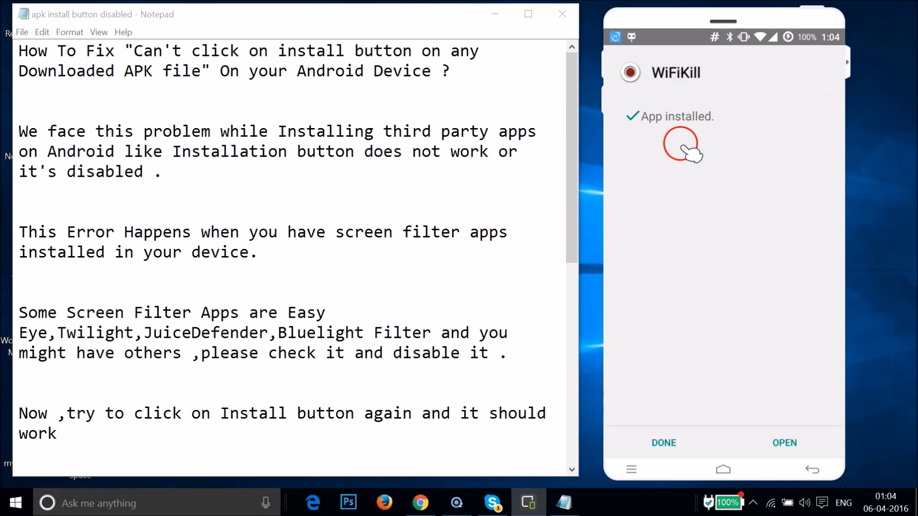
pyautogui.moveTo(688, 123)
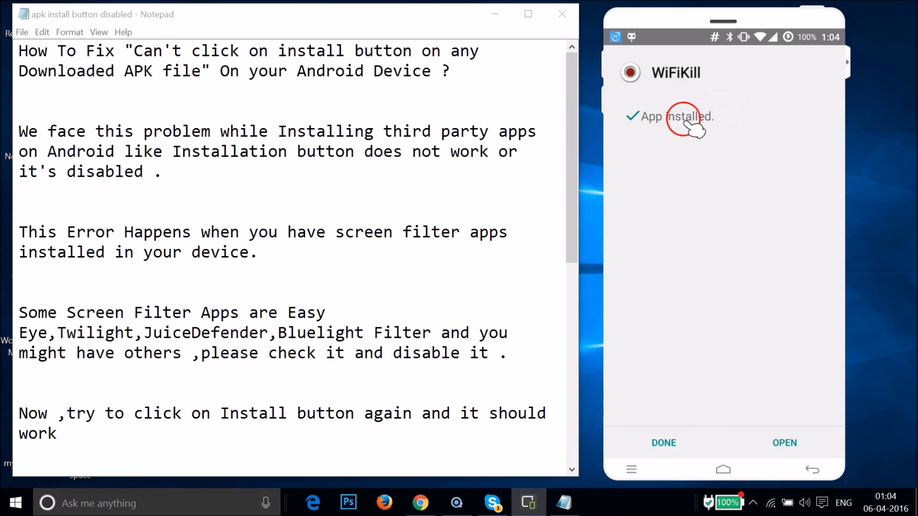
pyautogui.moveTo(795, 386)
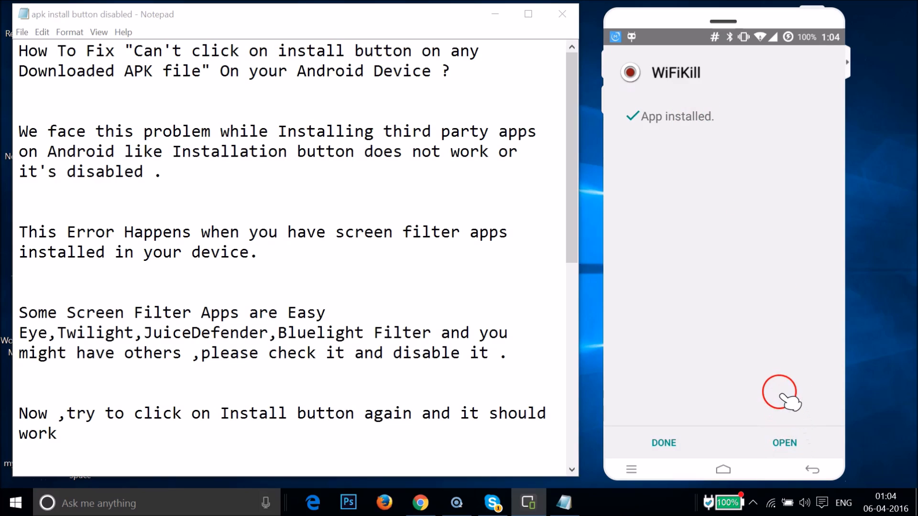
pyautogui.moveTo(309, 267)
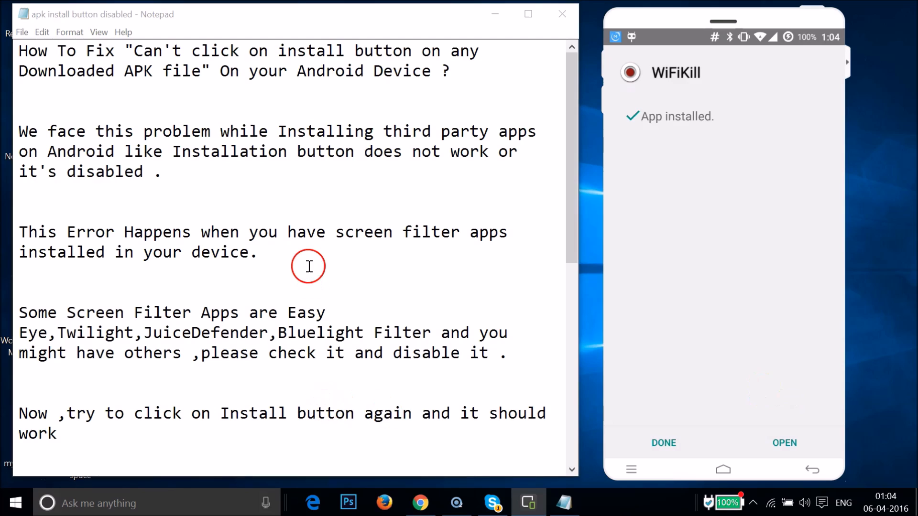